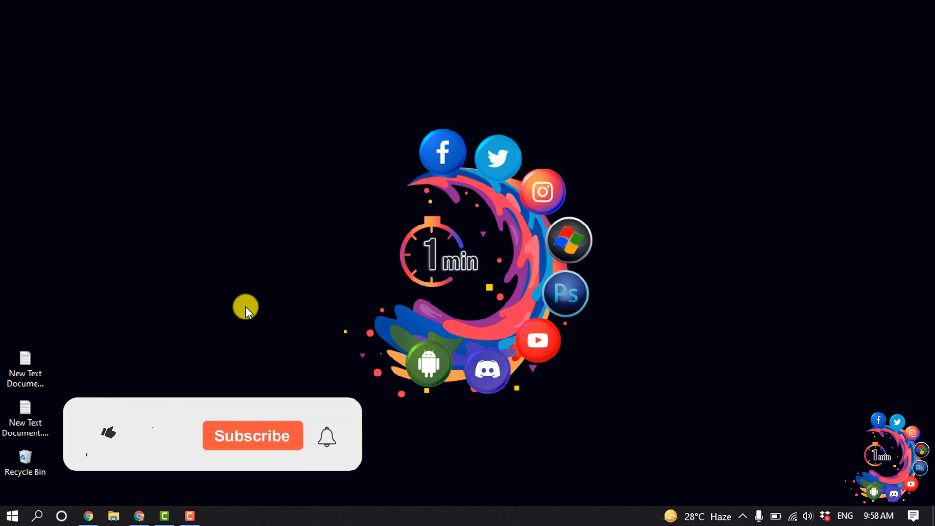
Step: Open Discord in Chrome and show the Hello server's #general channel
left_click(108, 432)
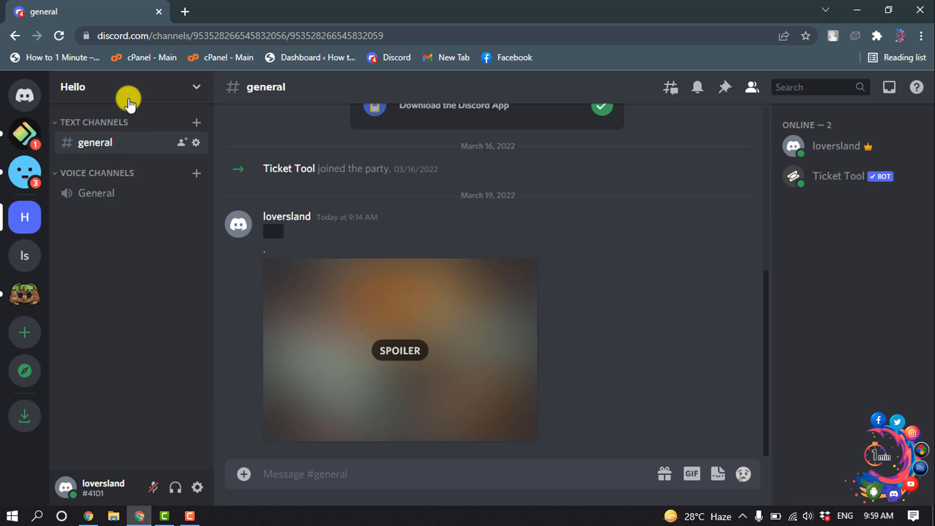
Step: Turn on Timeout Members in the Ticket Tool role's permissions, found by searching 'time'
left_click(130, 87)
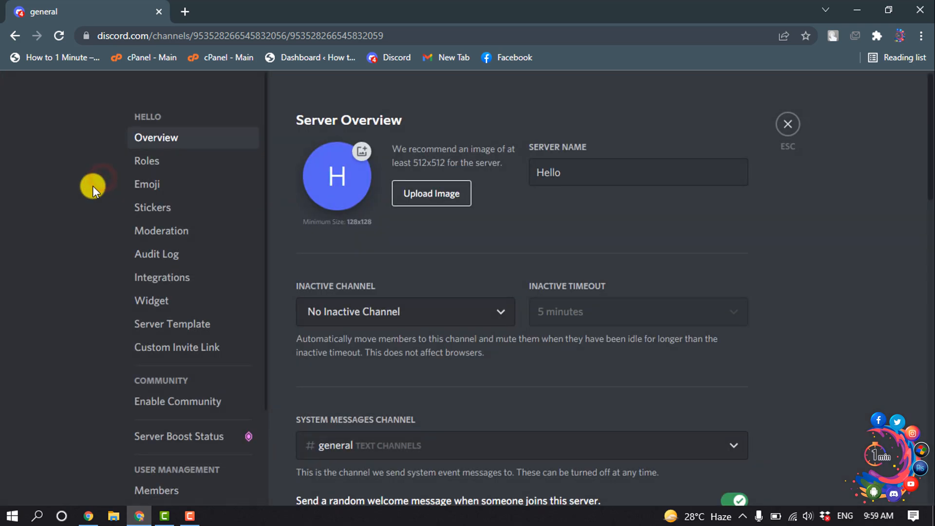
left_click(146, 160)
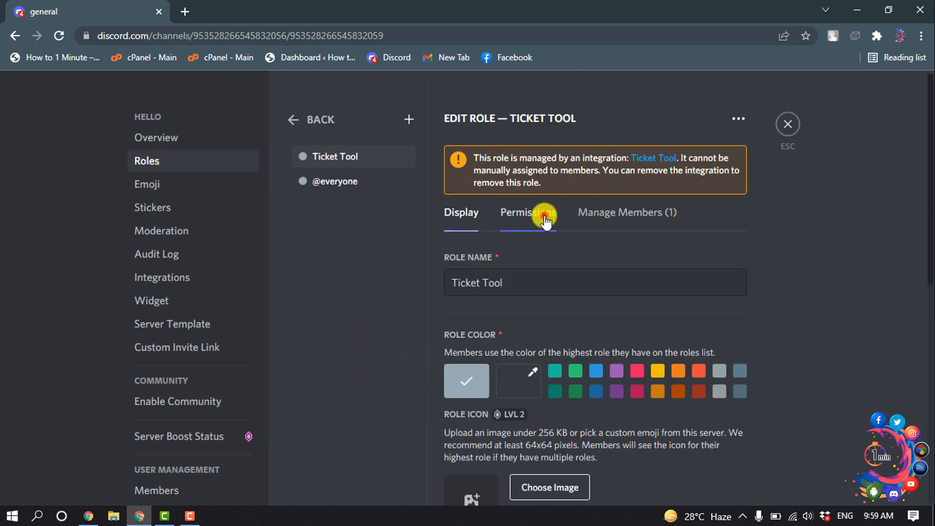
left_click(527, 213)
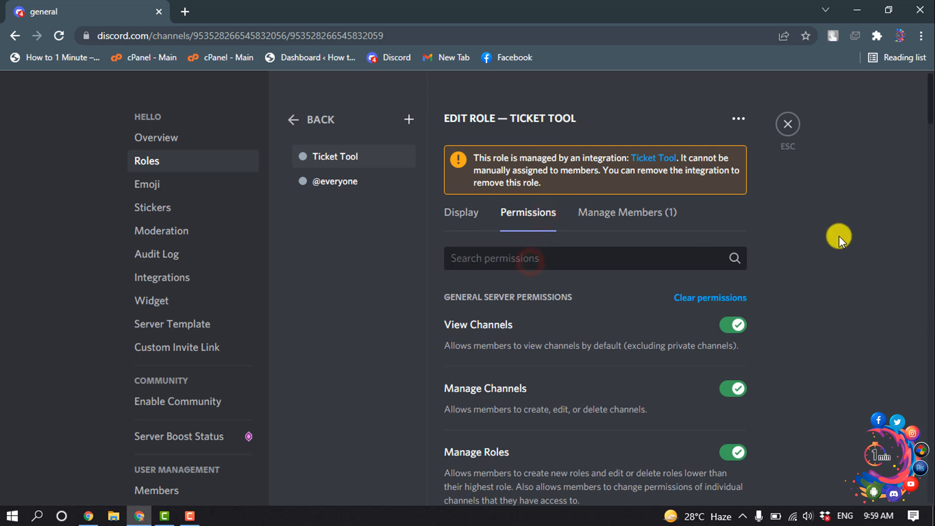
type("time")
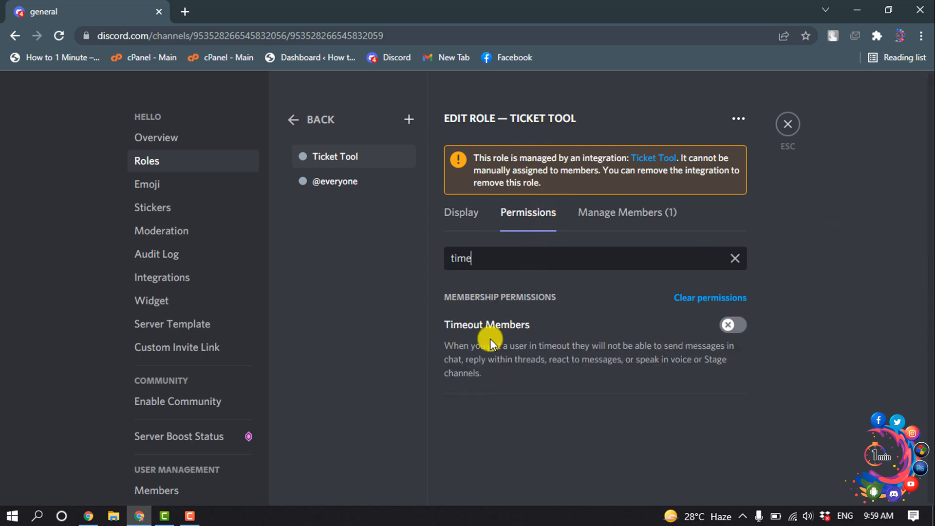
mouse_move(798, 321)
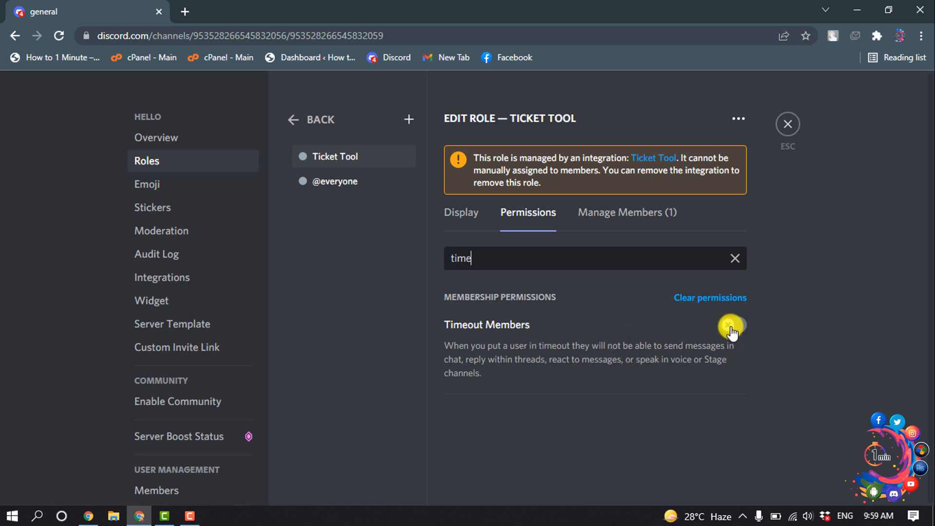
left_click(733, 330)
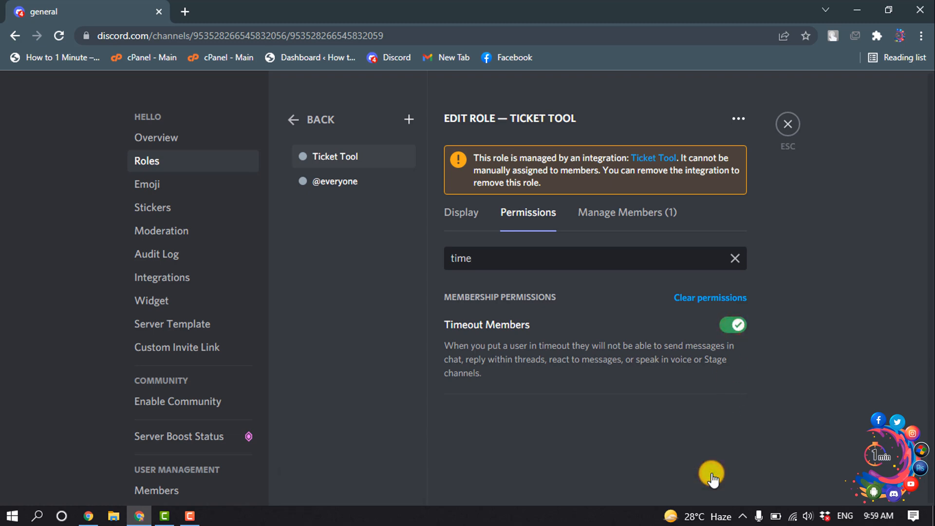
mouse_move(742, 164)
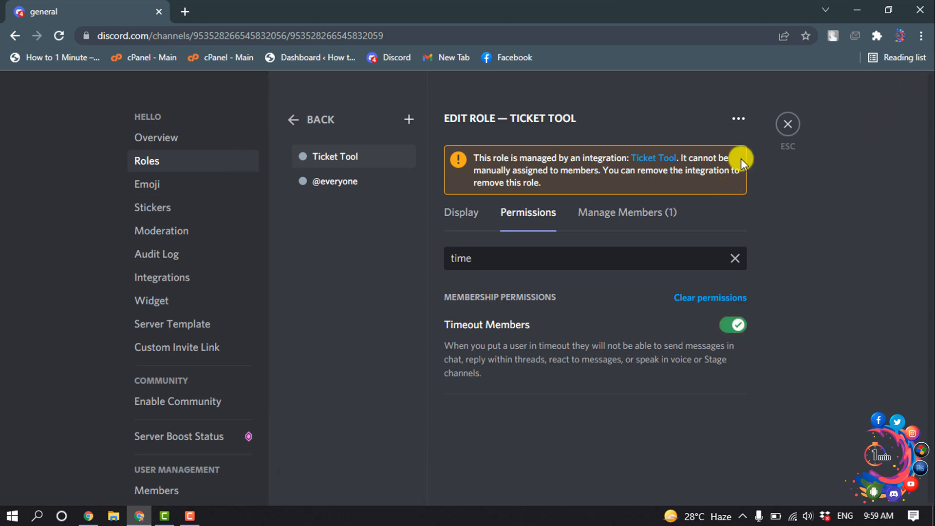
left_click(787, 124)
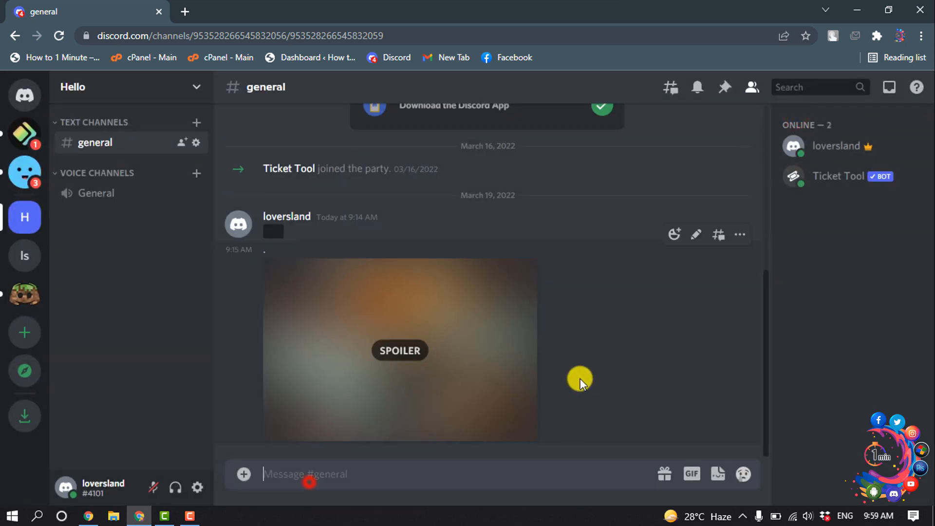
type("@")
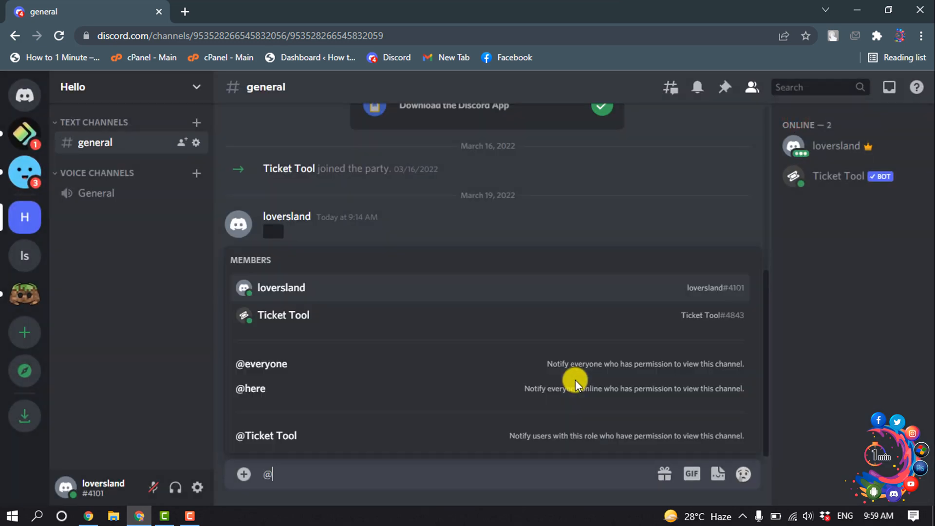
left_click(266, 435)
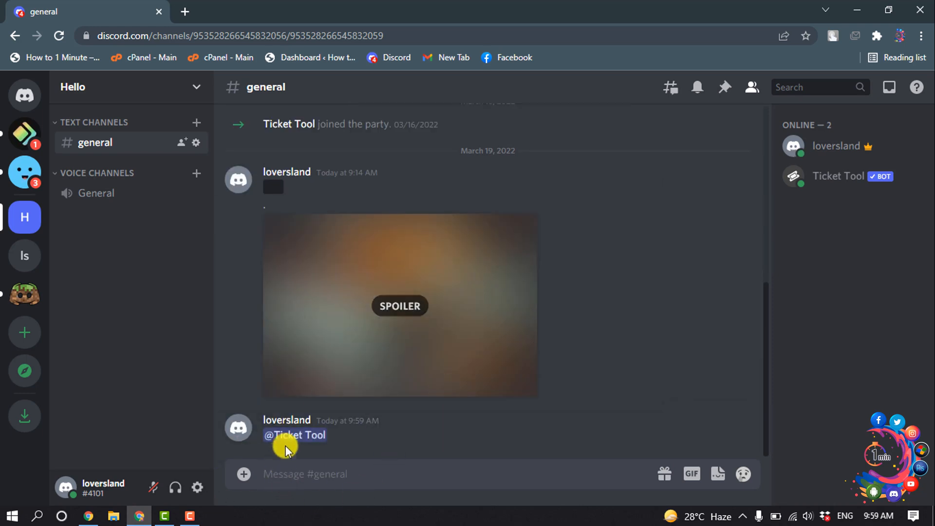
right_click(294, 435)
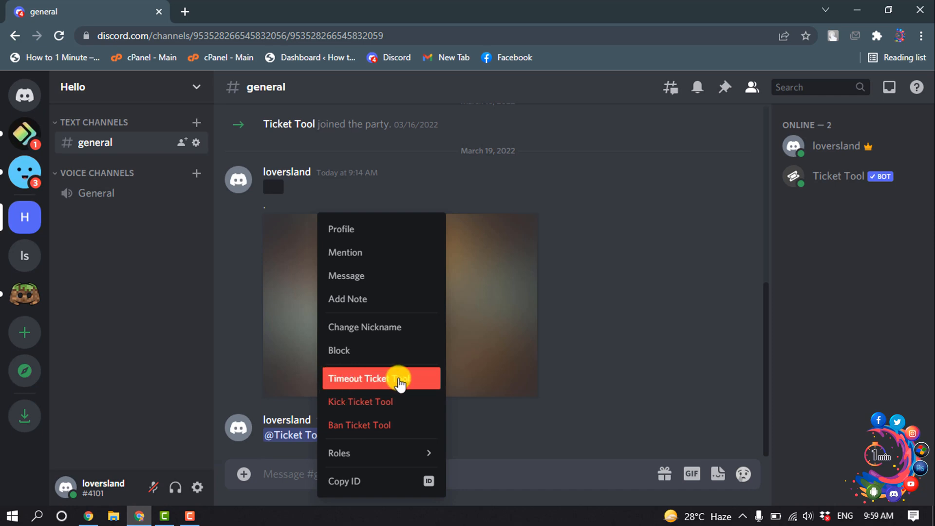
Step: Apply a 60 SECS timeout to Ticket Tool with reason 'Test'
left_click(358, 378)
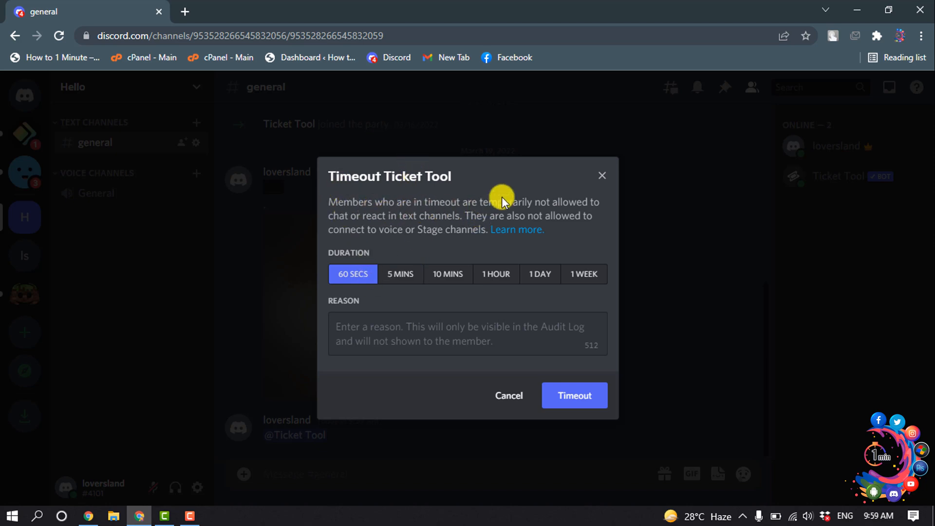
mouse_move(395, 228)
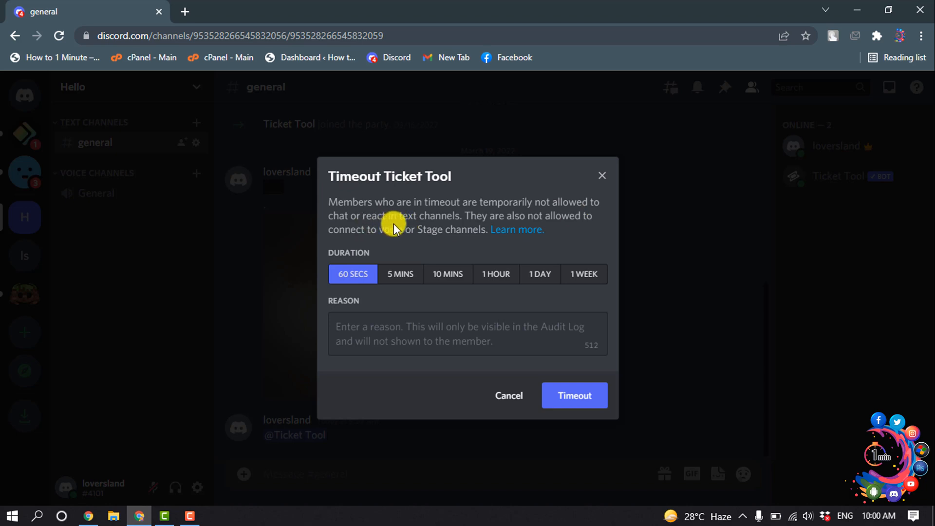
mouse_move(473, 224)
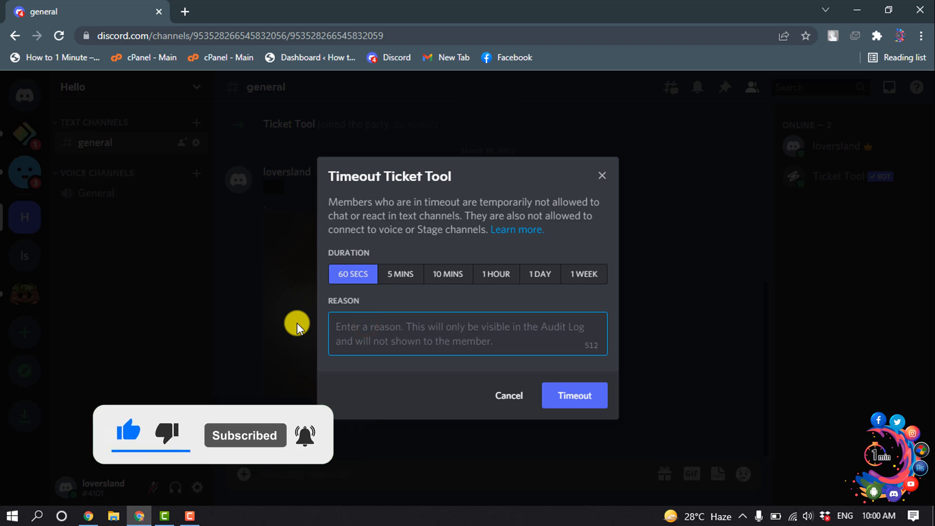
type("Test")
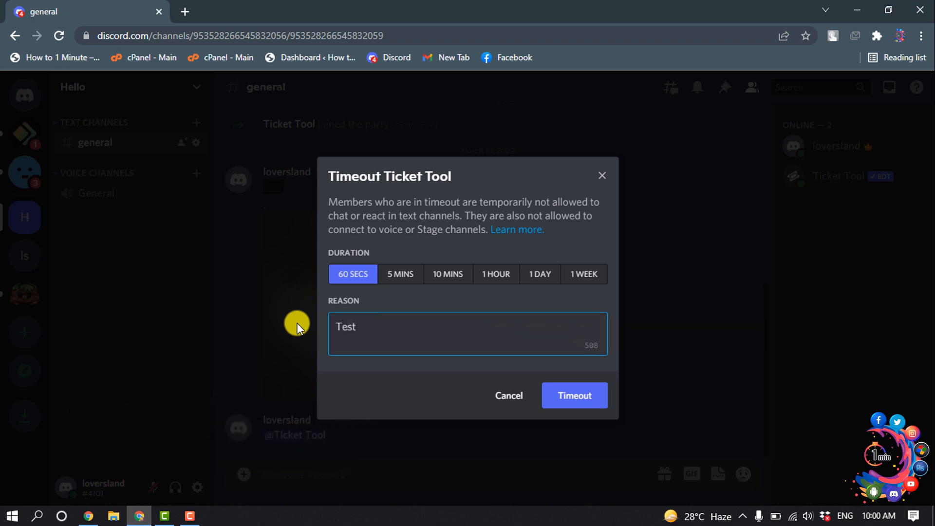
left_click(574, 395)
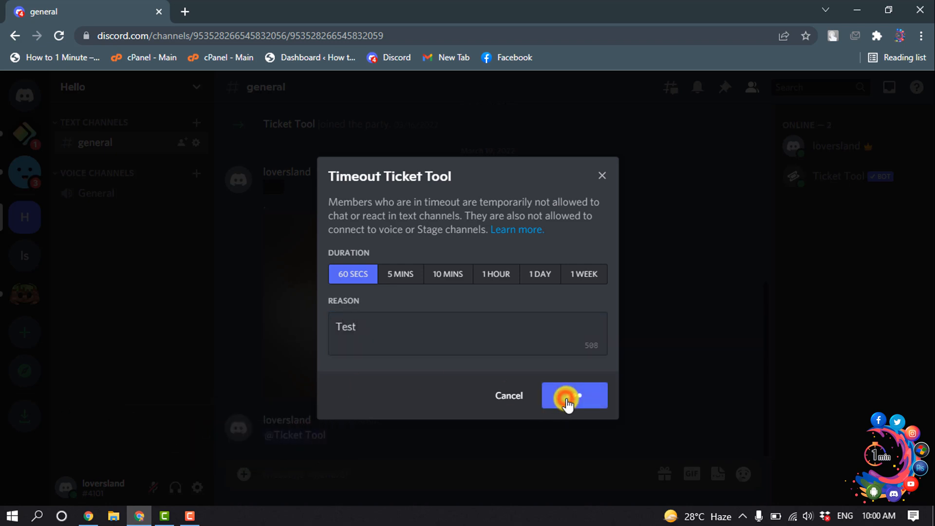
left_click(573, 395)
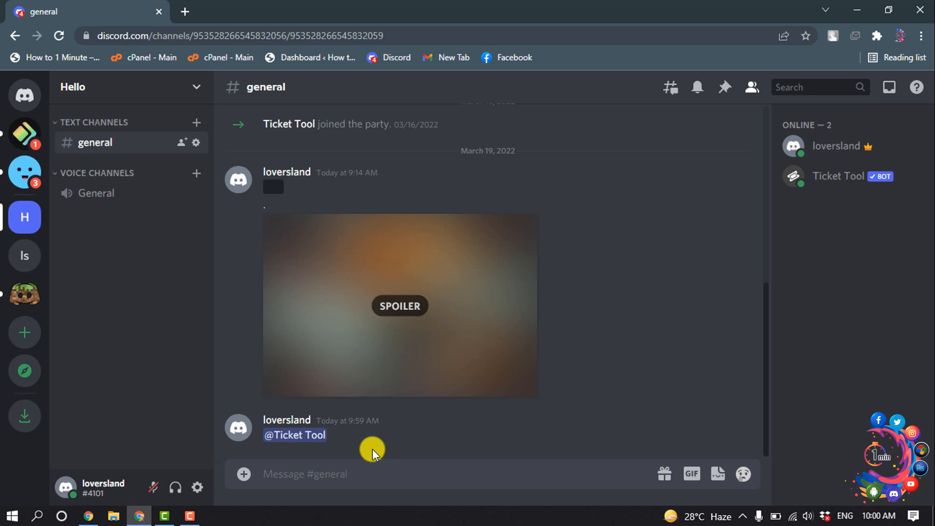
mouse_move(368, 444)
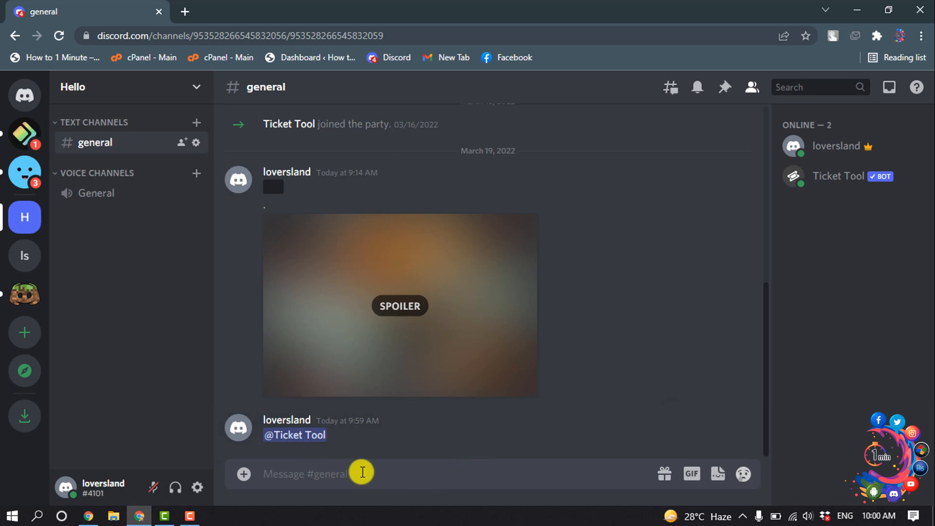
Step: Remove Ticket Tool's timeout via the mention's context menu and confirm
right_click(294, 435)
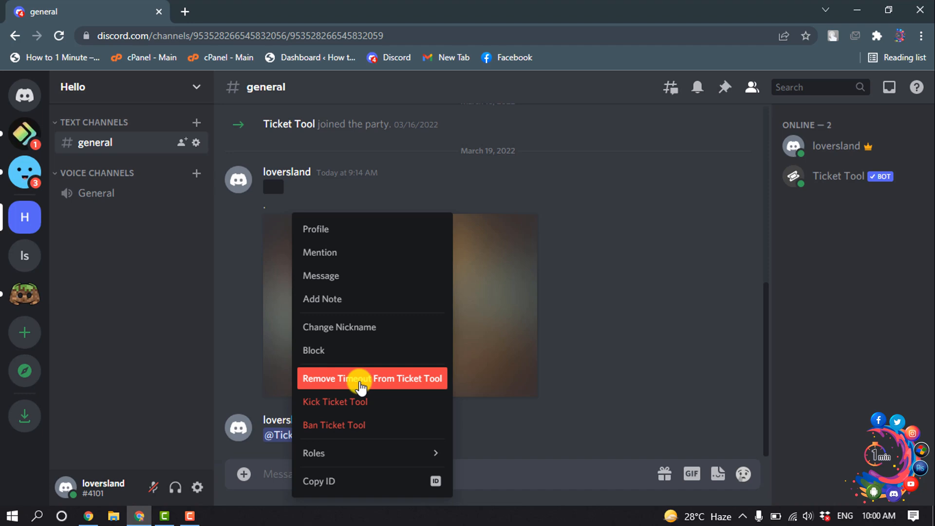
left_click(371, 378)
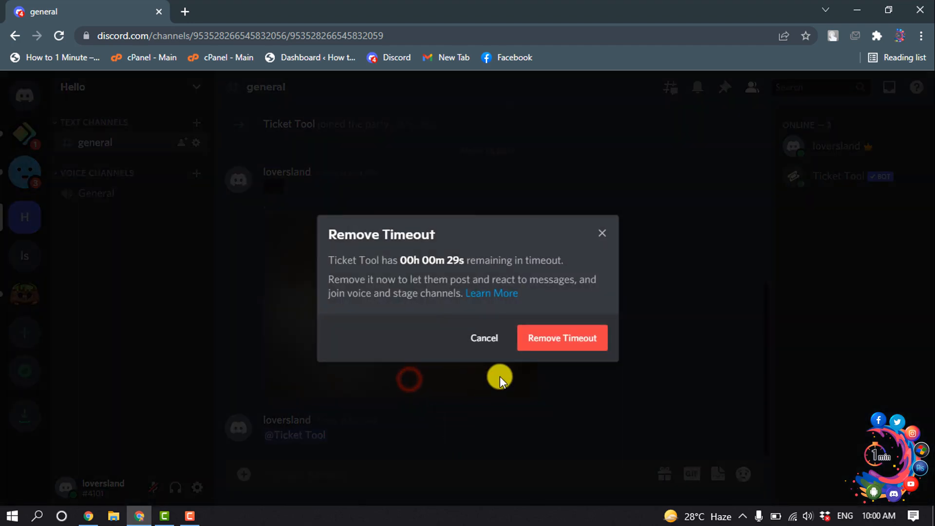
left_click(561, 337)
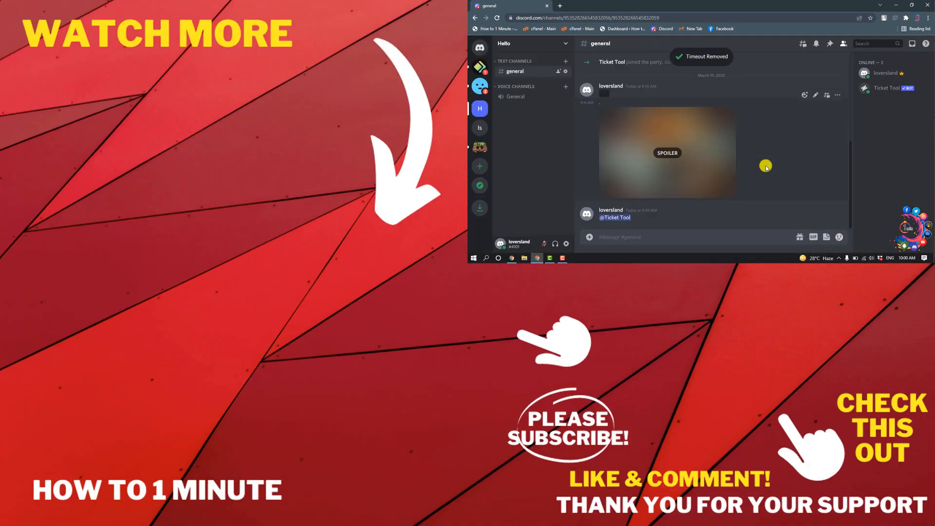